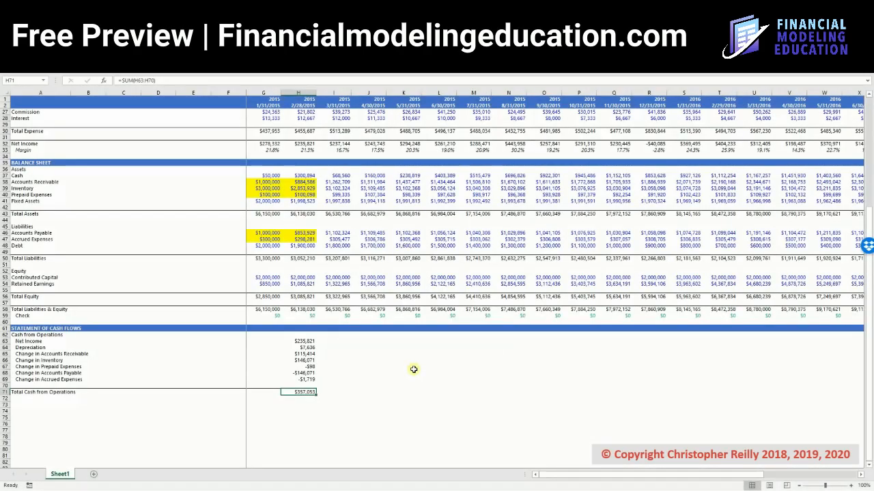
- Label A73 'Cash from Investing' and a row a few lines lower 'Cash from Financing'
{"action": "scroll", "scroll_direction": "down", "scroll_amount": 3}
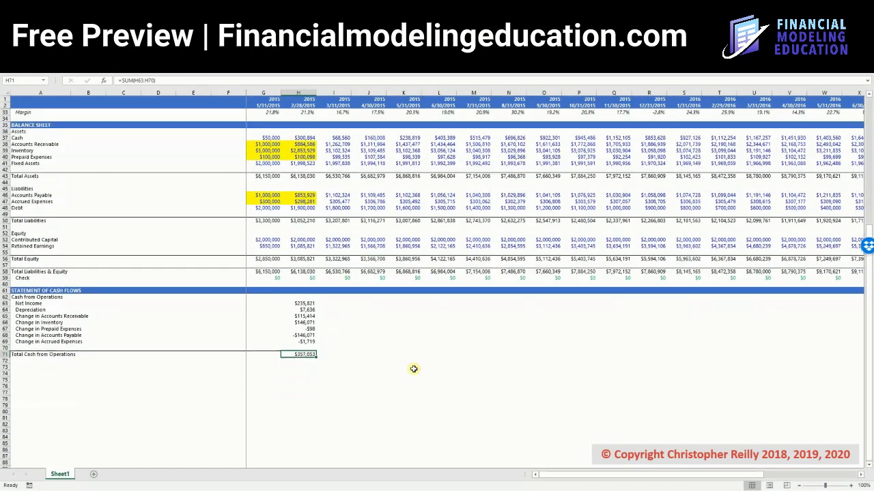
{"action": "scroll", "scroll_direction": "down", "scroll_amount": 3}
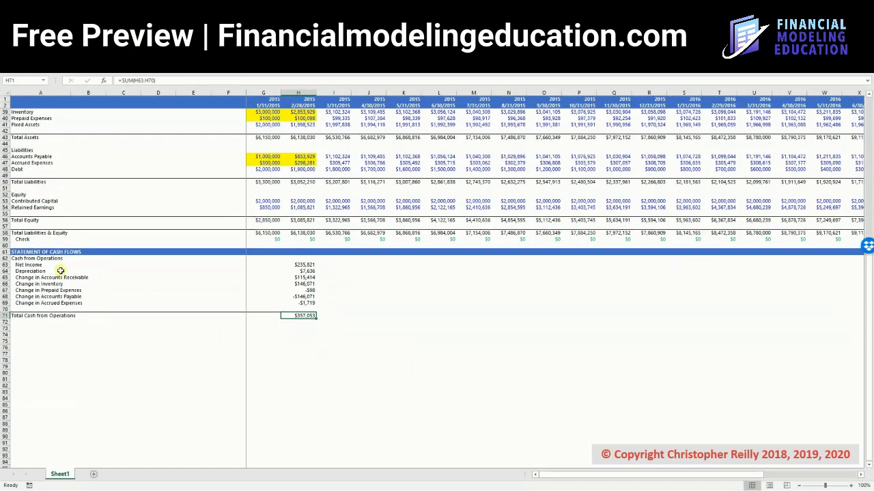
{"action": "left_click", "coordinate": [41, 328]}
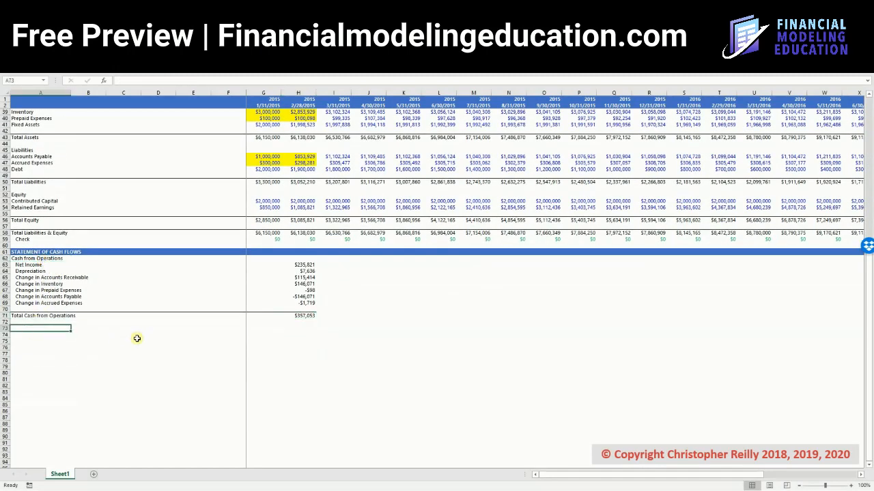
{"action": "type", "text": "Cash f"}
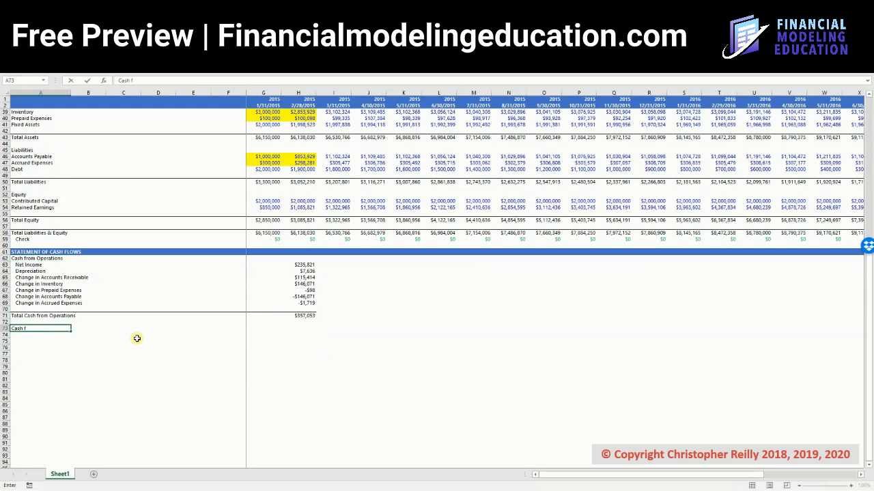
{"action": "type", "text": "Cash from Investing"}
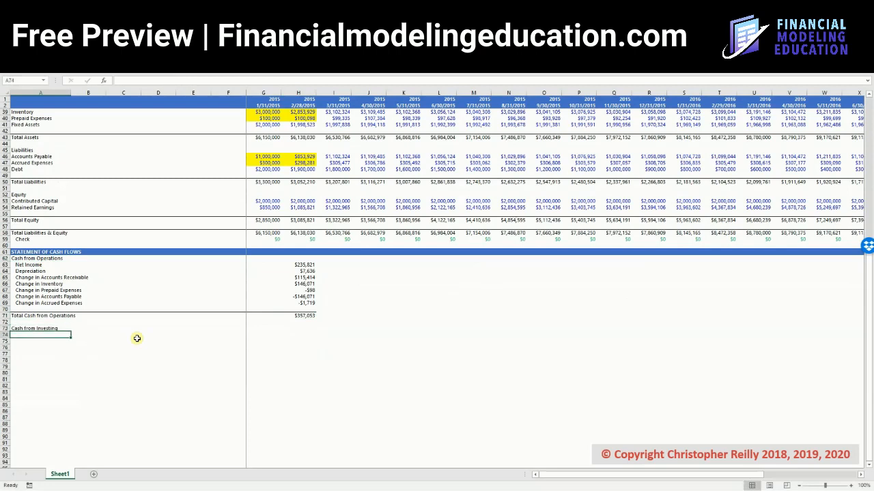
{"action": "type", "text": "Cash from Financing"}
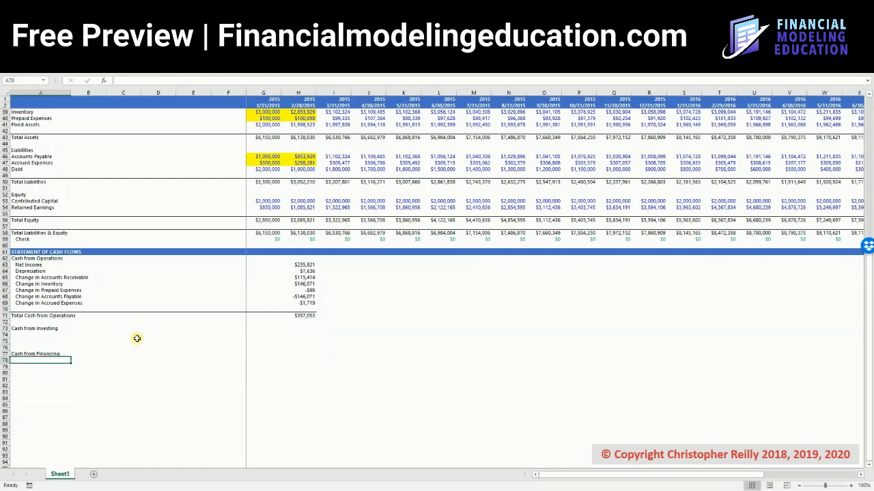
{"action": "left_click", "coordinate": [41, 335]}
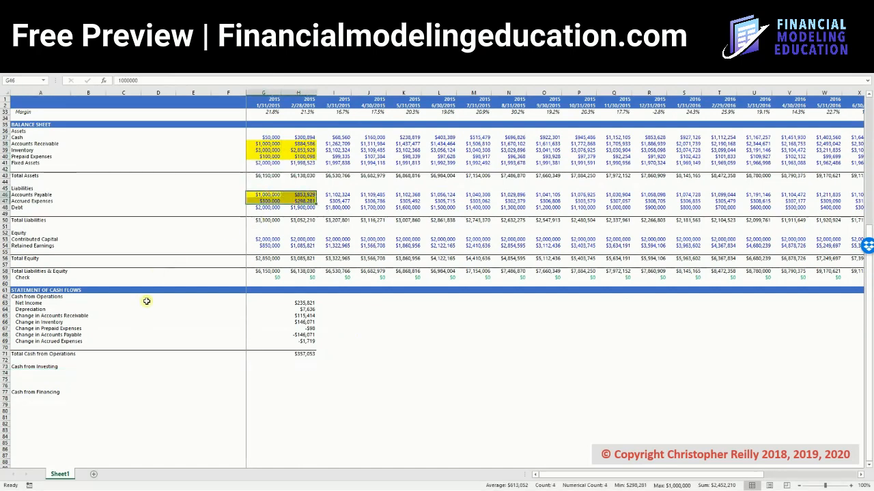
- Paste an operations change row into row 74 and relabel it 'Change in Fixed Assets (CAPEX)', showing -$6,159
{"action": "left_click", "coordinate": [41, 374]}
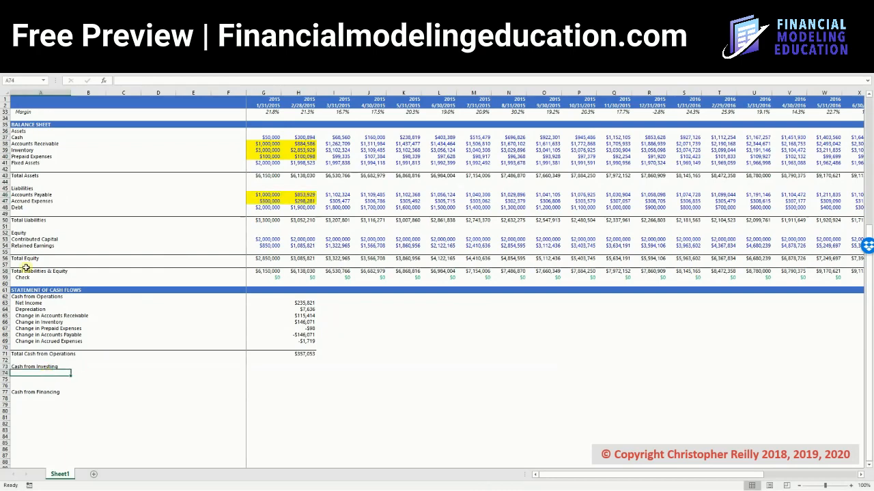
{"action": "left_click", "coordinate": [41, 164]}
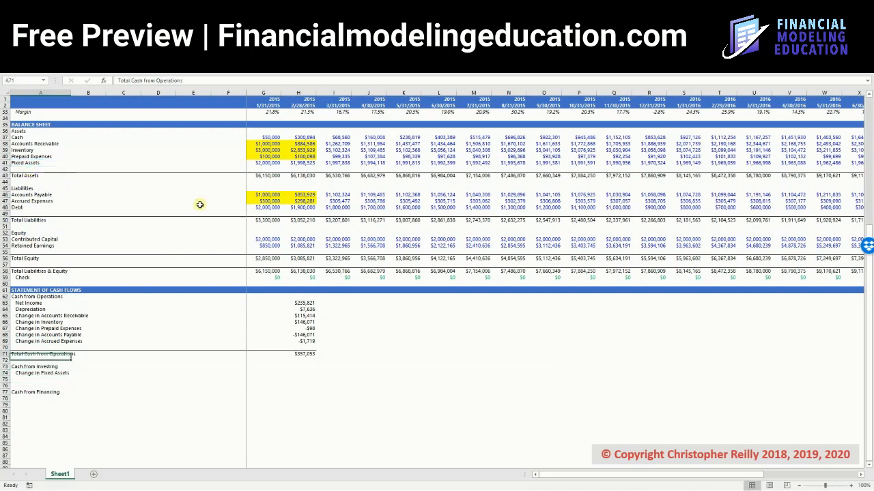
{"action": "left_click", "coordinate": [298, 315]}
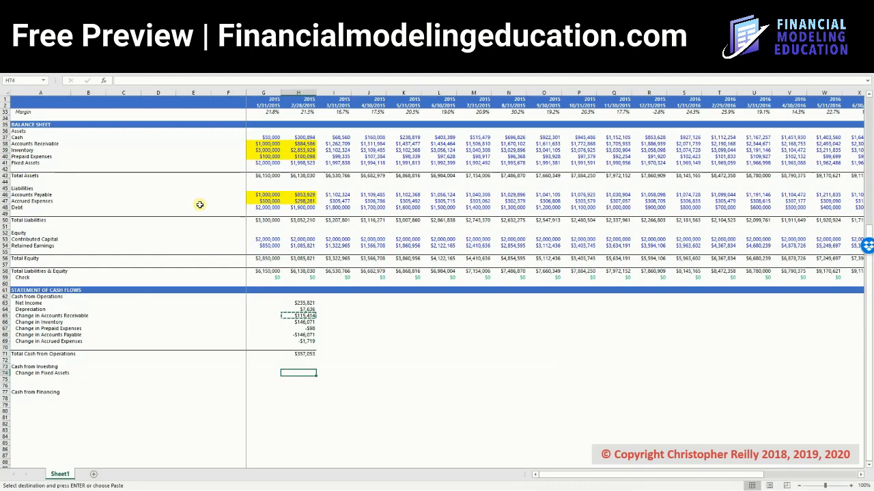
{"action": "key", "text": "ctrl+v"}
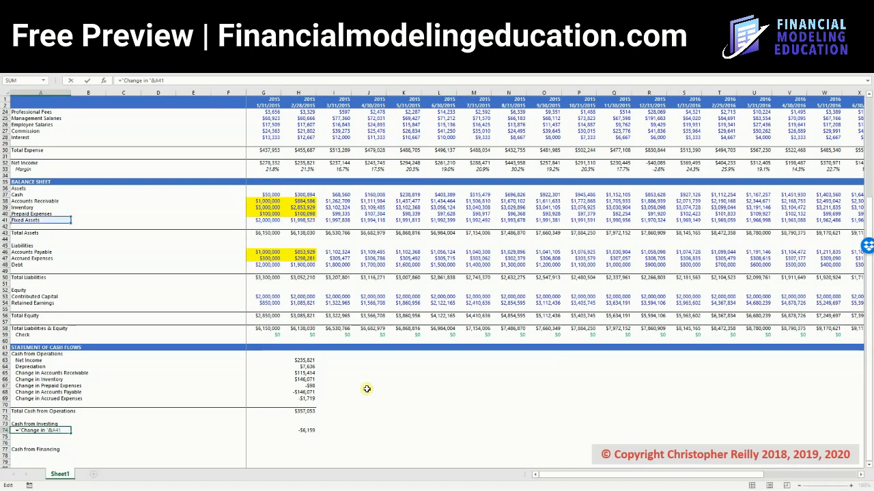
{"action": "type", "text": "&\""}
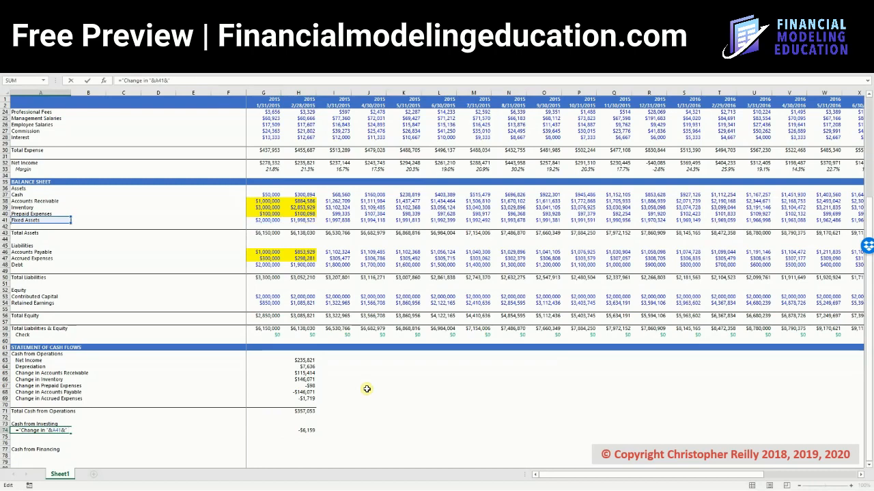
{"action": "type", "text": "(CAPEX"}
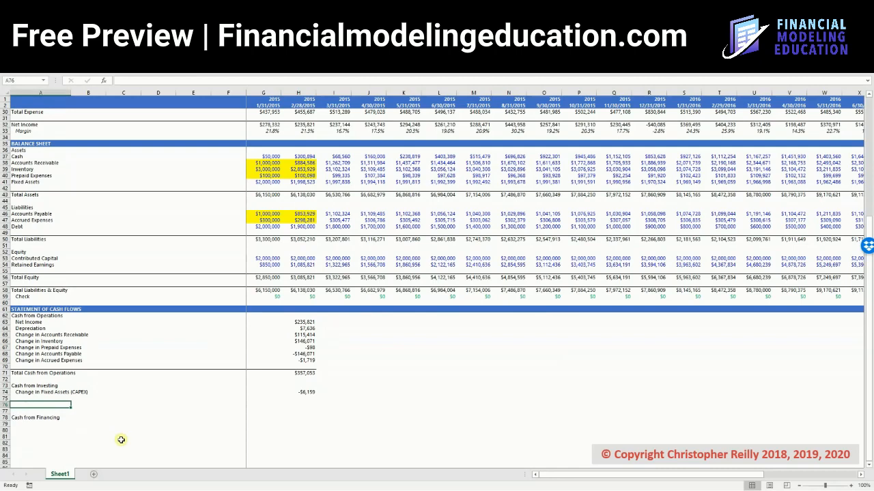
- Copy the operations total row below the investing items as 'Total Cash from Investing' summing to -$6,159
{"action": "left_click", "coordinate": [41, 392]}
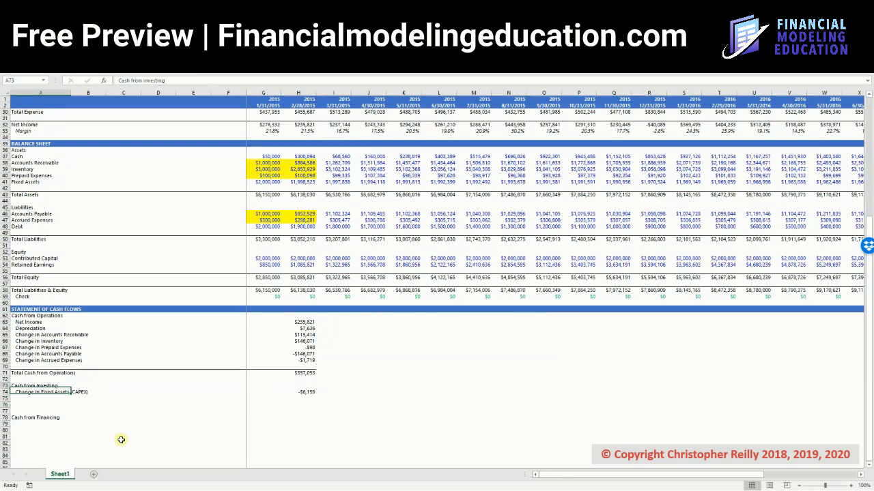
{"action": "left_click", "coordinate": [41, 372]}
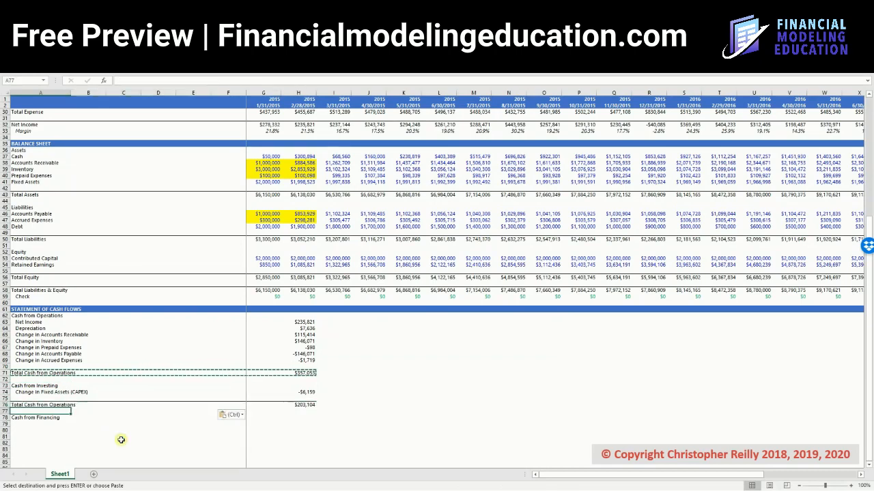
{"action": "left_click", "coordinate": [41, 404]}
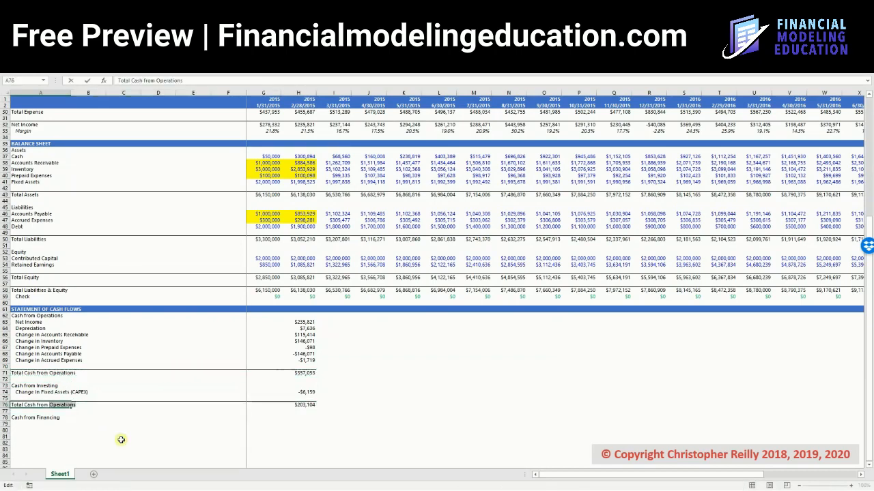
{"action": "left_click", "coordinate": [107, 404]}
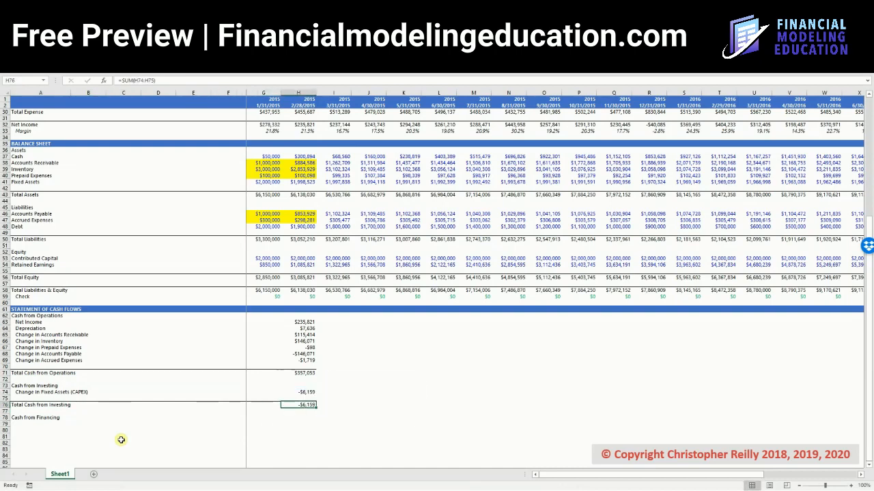
{"action": "left_click", "coordinate": [298, 391]}
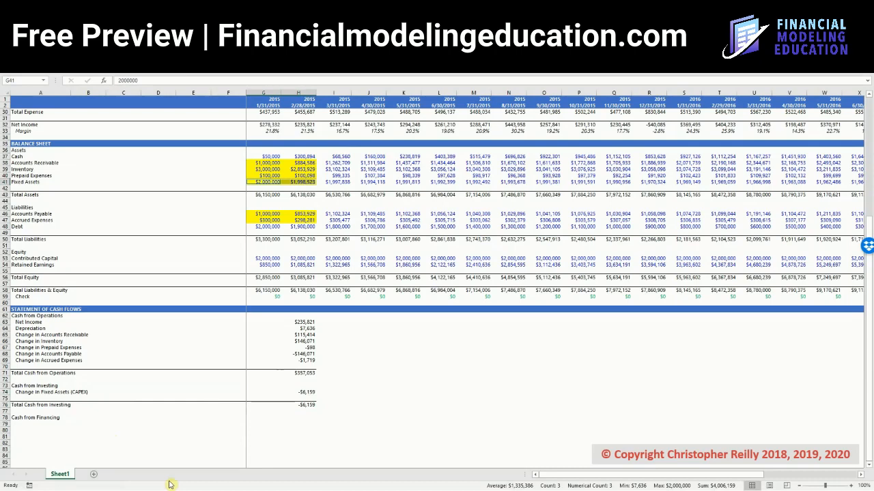
{"action": "left_click", "coordinate": [297, 392]}
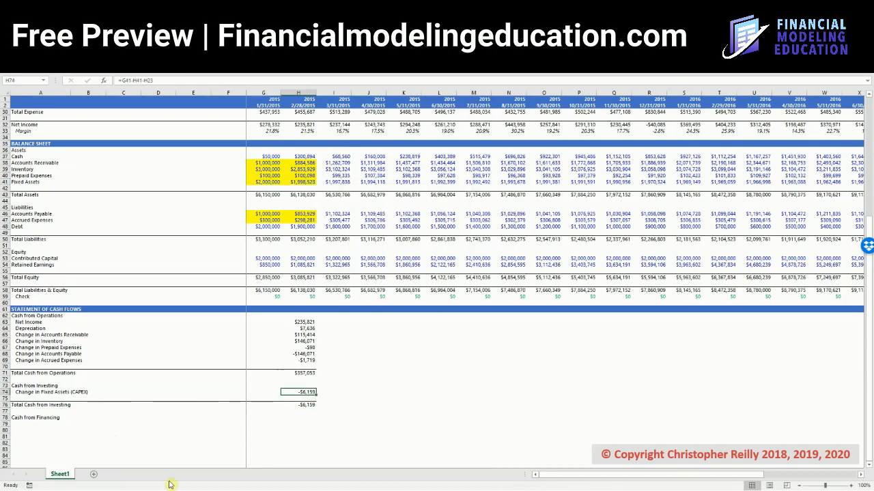
{"action": "scroll", "scroll_direction": "down", "scroll_amount": 3}
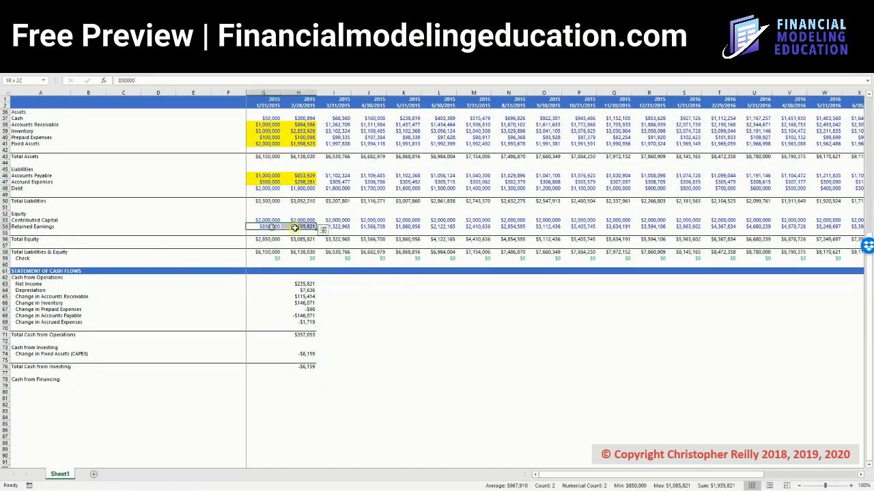
- Enter "Change in "&$A48 style labels for Debt, Contributed Capital and Retained Earnings under Cash from Financing
{"action": "left_click", "coordinate": [262, 227]}
{"action": "type", "text": "=\"Change in \"&A48"}
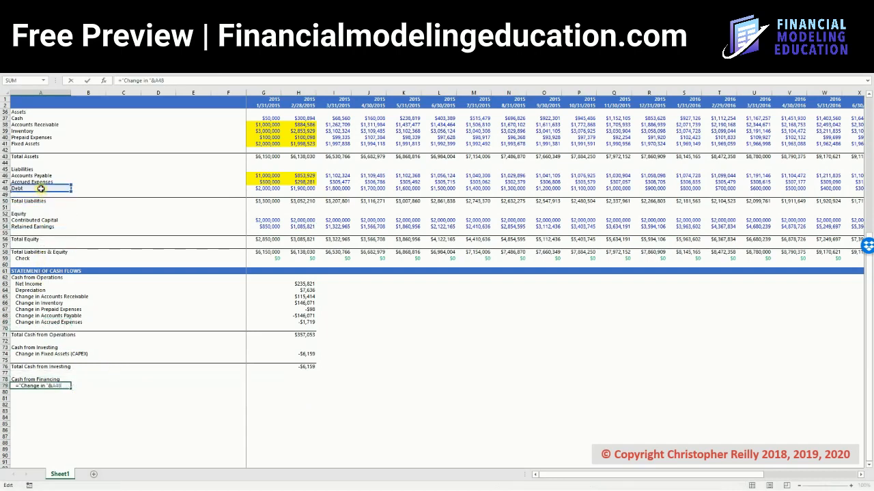
{"action": "key", "text": "enter"}
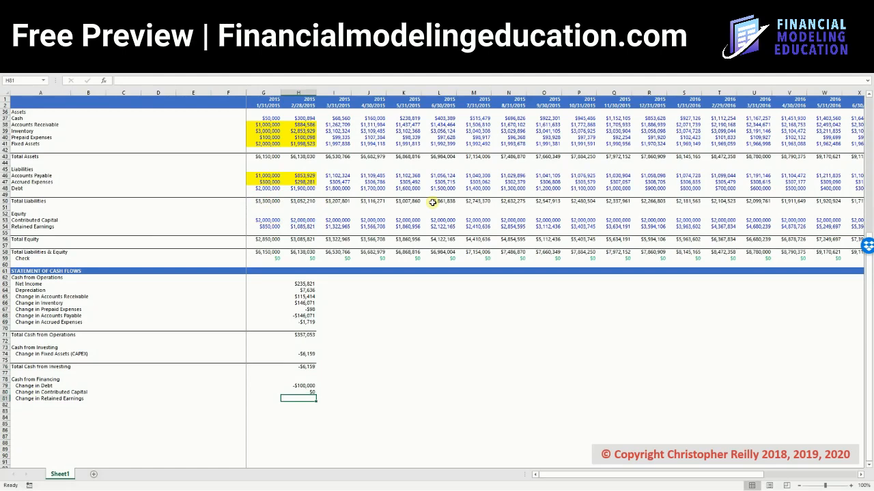
- Enter =H54-G54 difference formulas for the financing items and a Total Cash from Financing SUM
{"action": "type", "text": "=H54-G54-"}
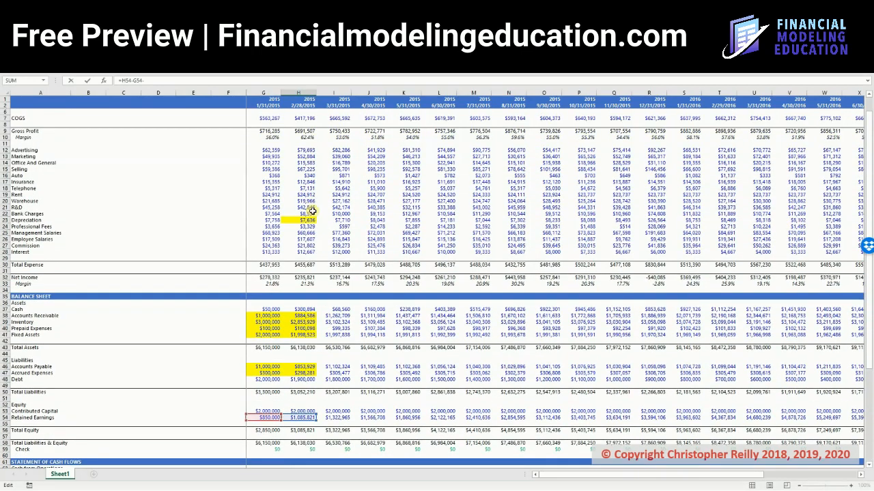
{"action": "mouse_move", "coordinate": [311, 210]}
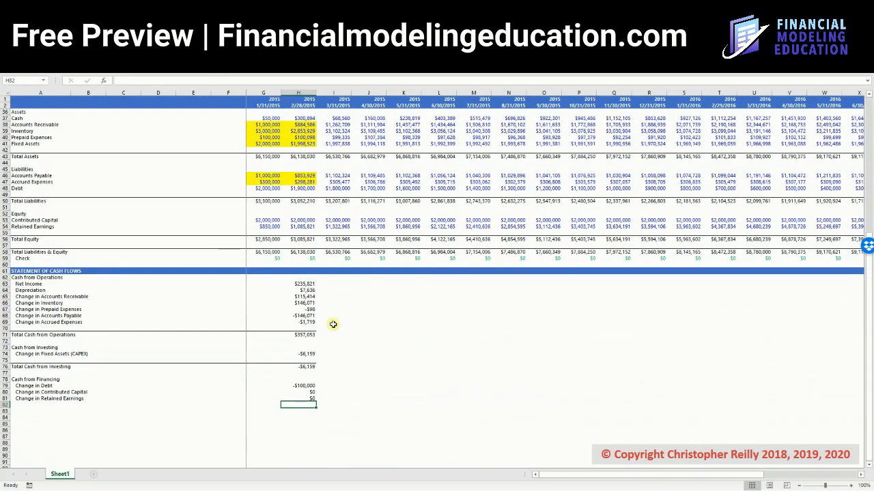
{"action": "left_click", "coordinate": [297, 385]}
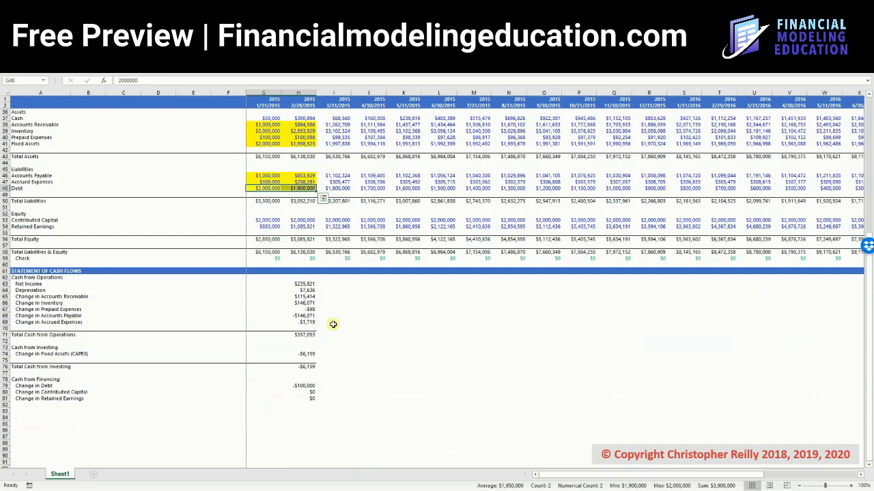
{"action": "left_click", "coordinate": [298, 393]}
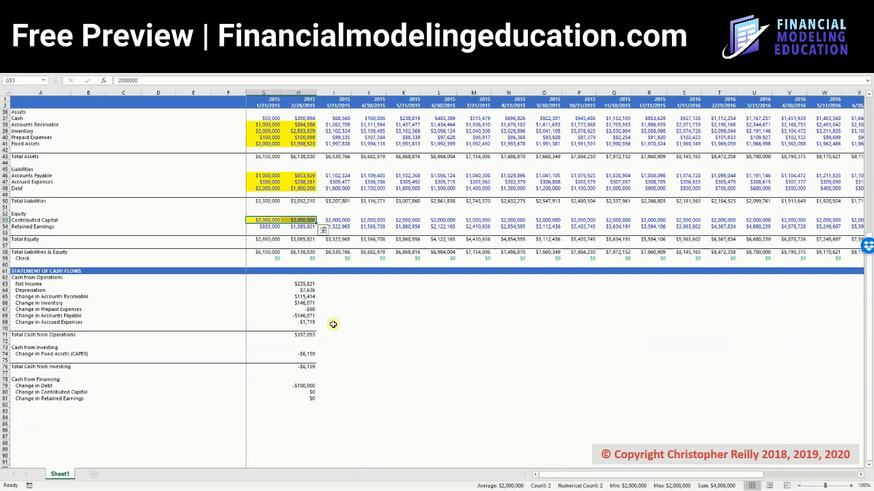
{"action": "left_click", "coordinate": [262, 227]}
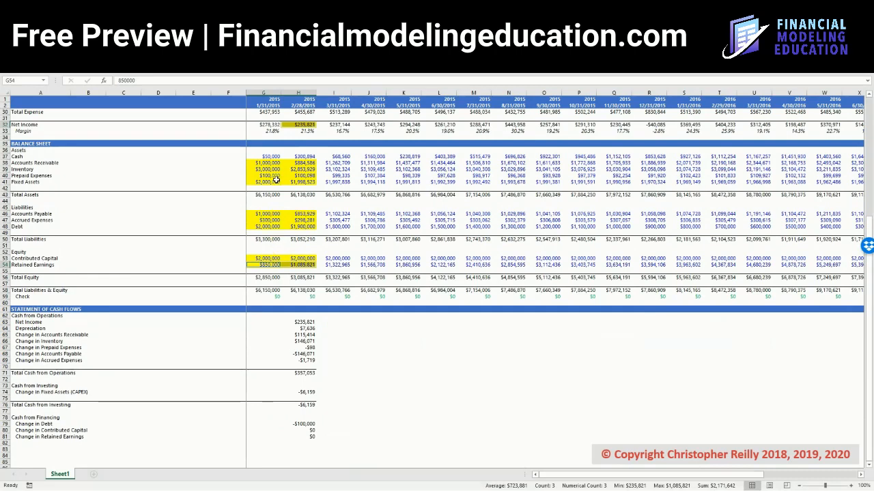
{"action": "scroll", "scroll_direction": "down", "scroll_amount": 3}
{"action": "type", "text": "Total Cash from Financing"}
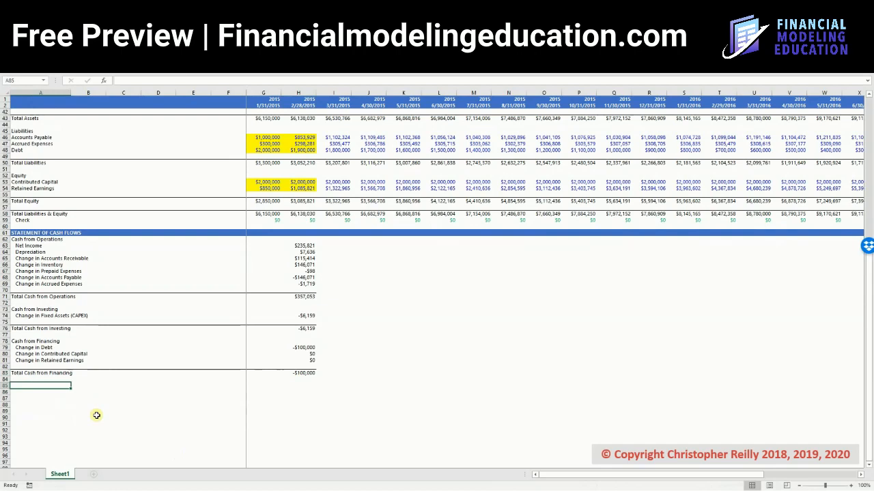
- Label Beginning Cash, Change in Cash and Ending Cash rows, linking Beginning Cash to the $50,000 balance sheet cash
{"action": "type", "text": "Beginning Cash"}
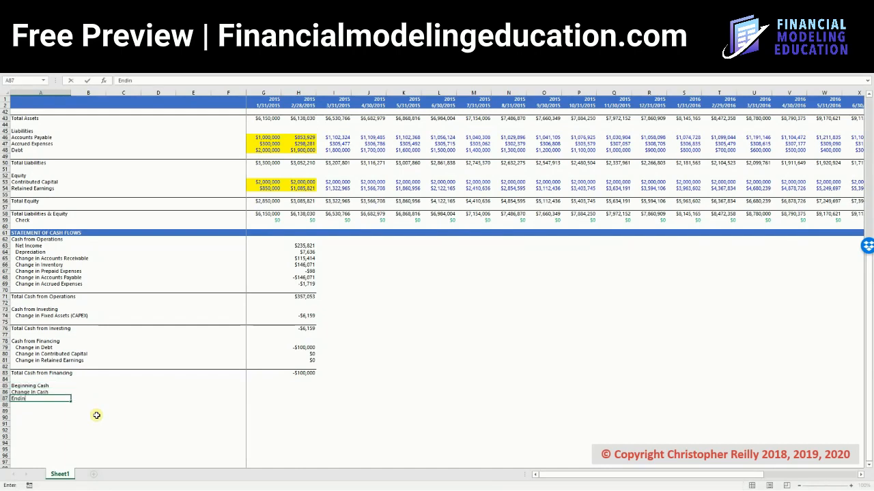
{"action": "type", "text": "Ending Cash"}
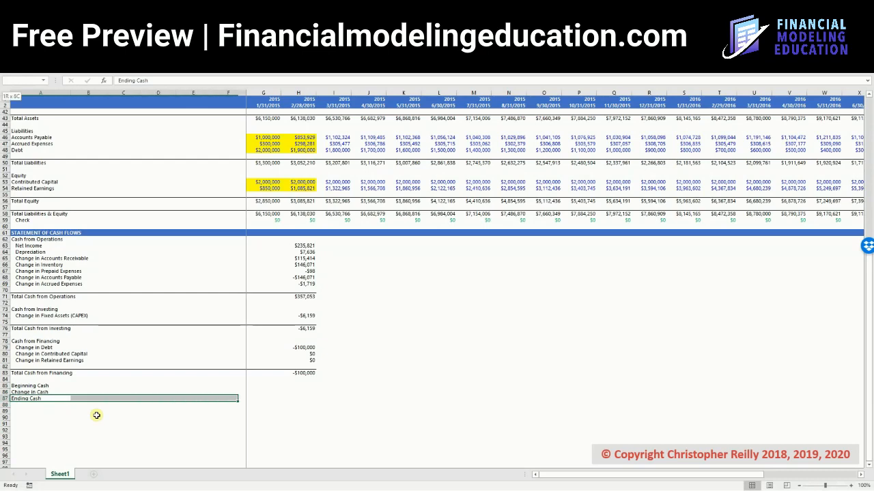
{"action": "left_click", "coordinate": [120, 399]}
{"action": "type", "text": "="}
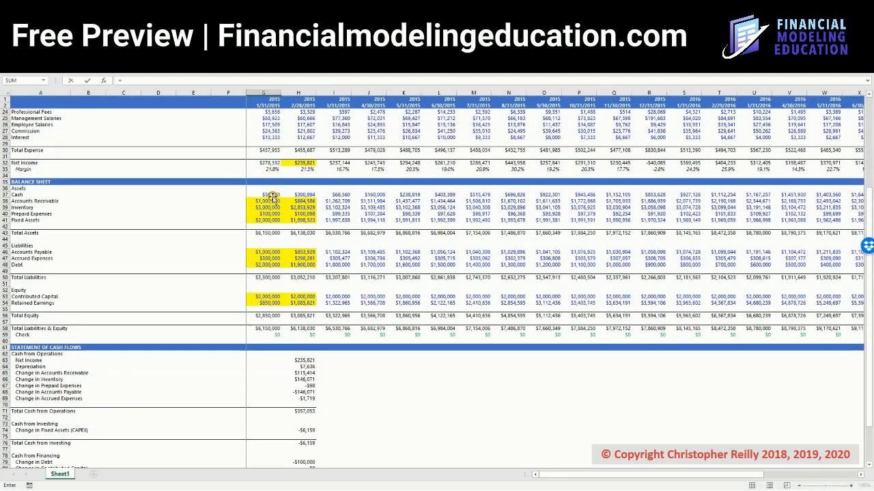
{"action": "scroll", "scroll_direction": "down", "scroll_amount": 3}
{"action": "type", "text": "SUM(H85:H86)"}
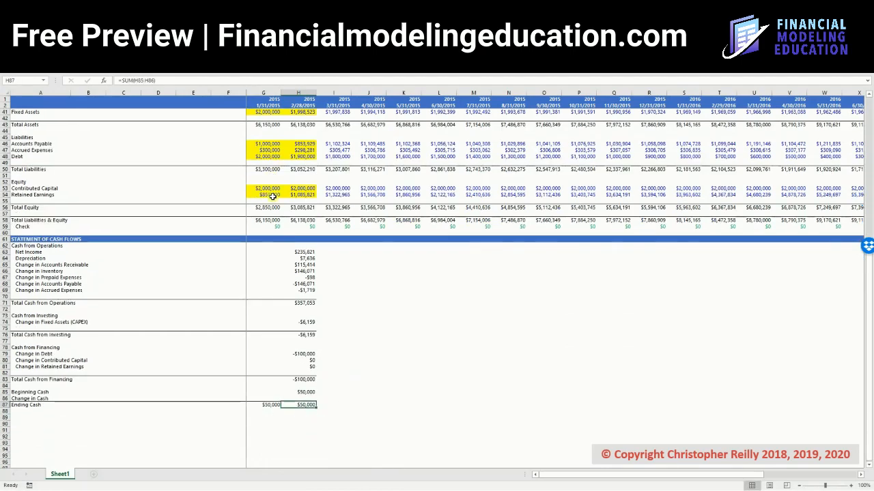
- Make Change in Cash a =SUM of the operations, investing and financing totals, then review the balance sheet cash and check
{"action": "left_click", "coordinate": [298, 393]}
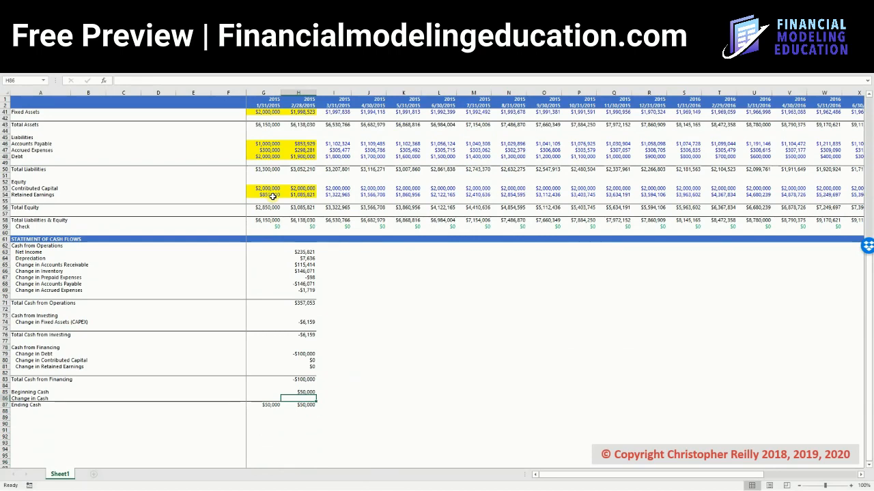
{"action": "type", "text": "=SUM("}
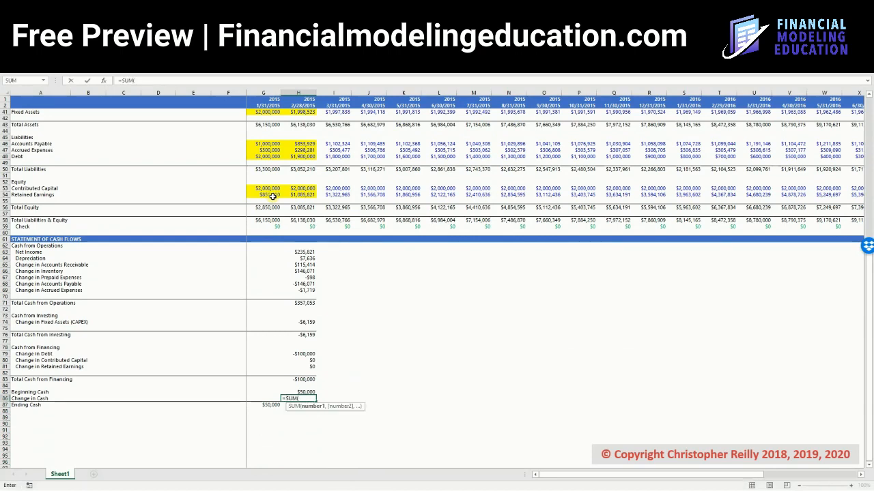
{"action": "left_click", "coordinate": [297, 303]}
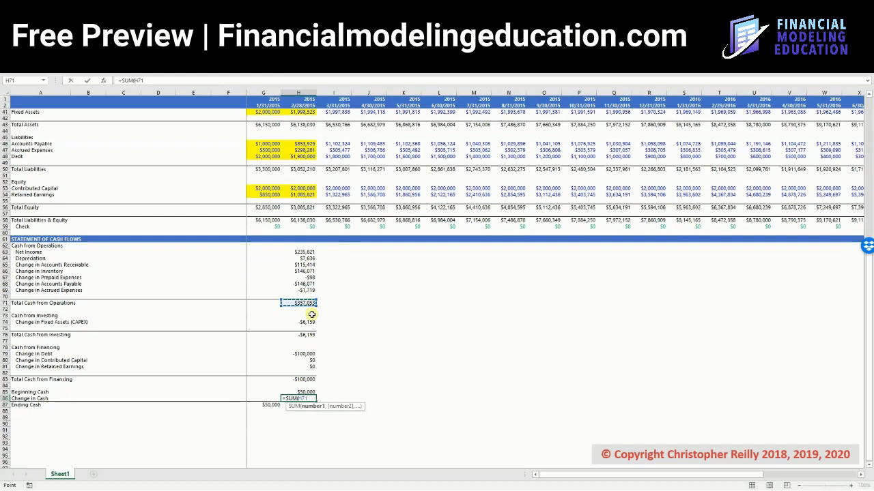
{"action": "left_click", "coordinate": [298, 334]}
{"action": "type", "text": "=SUM(H85:H86)"}
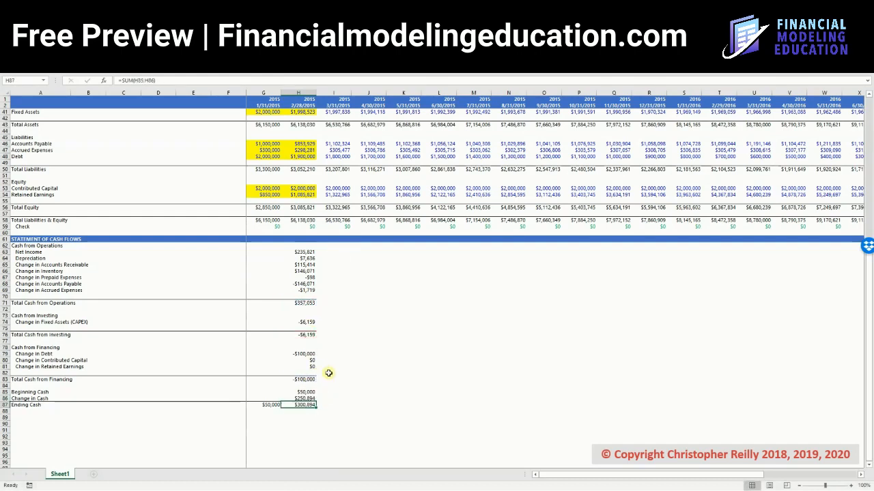
{"action": "mouse_move", "coordinate": [330, 363]}
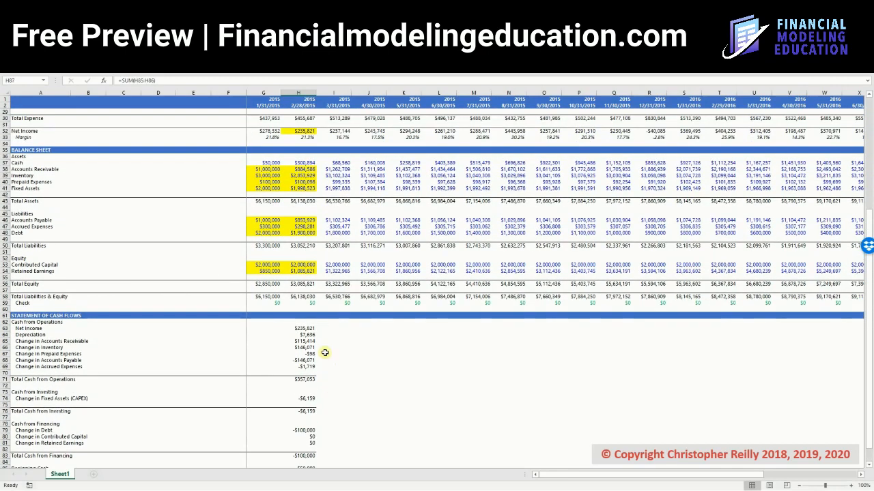
{"action": "left_click", "coordinate": [298, 163]}
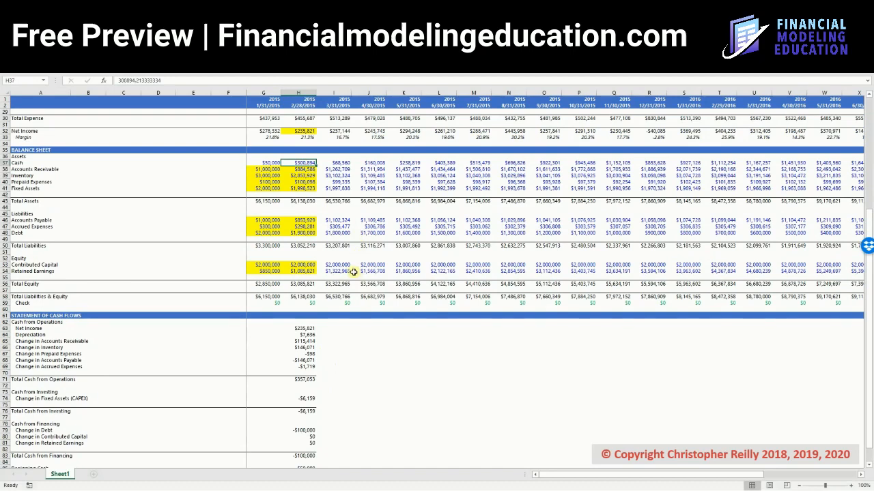
{"action": "scroll", "scroll_direction": "down", "scroll_amount": 3}
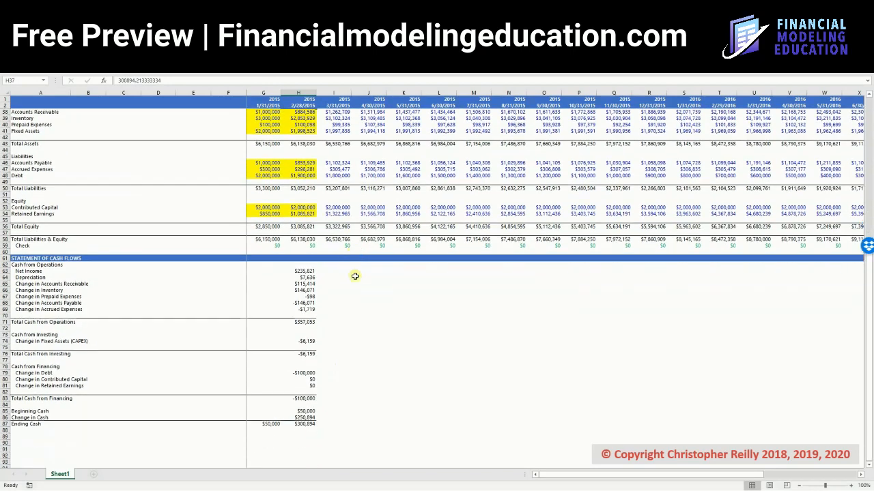
{"action": "left_click", "coordinate": [298, 246]}
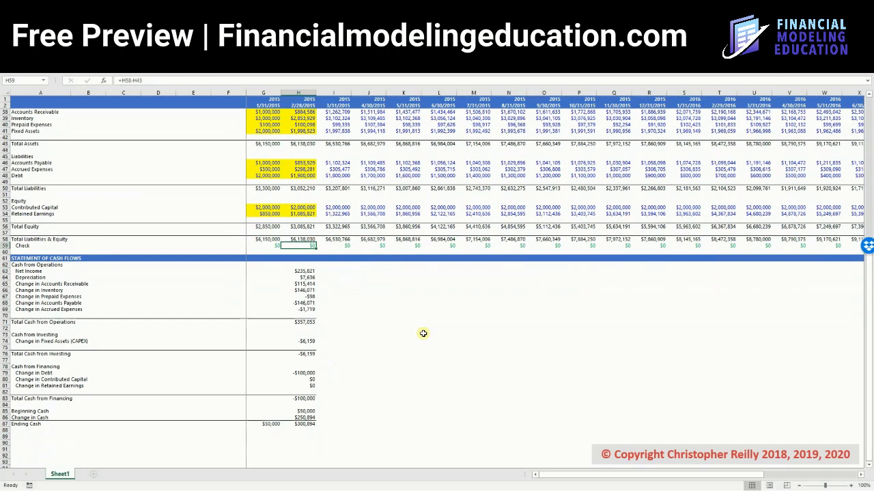
- Add a 'Check' row below Ending Cash subtracting balance sheet cash from Ending Cash for the first month
{"action": "left_click", "coordinate": [298, 270]}
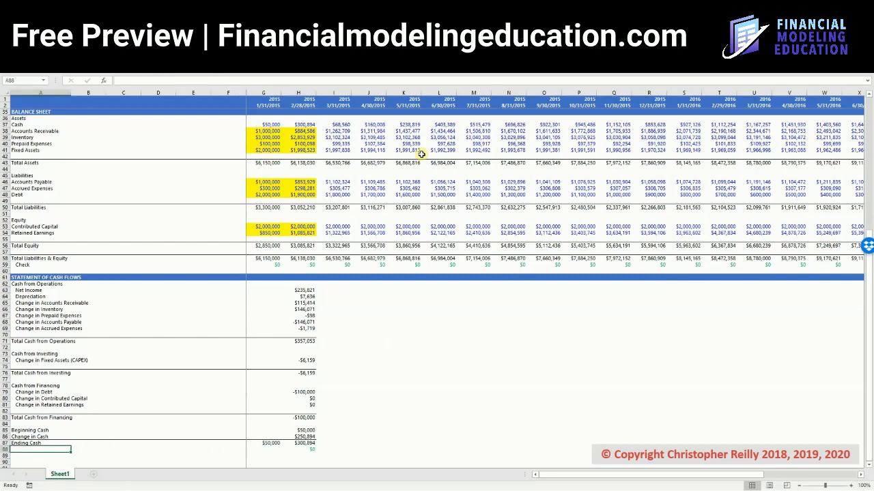
{"action": "left_click", "coordinate": [22, 264]}
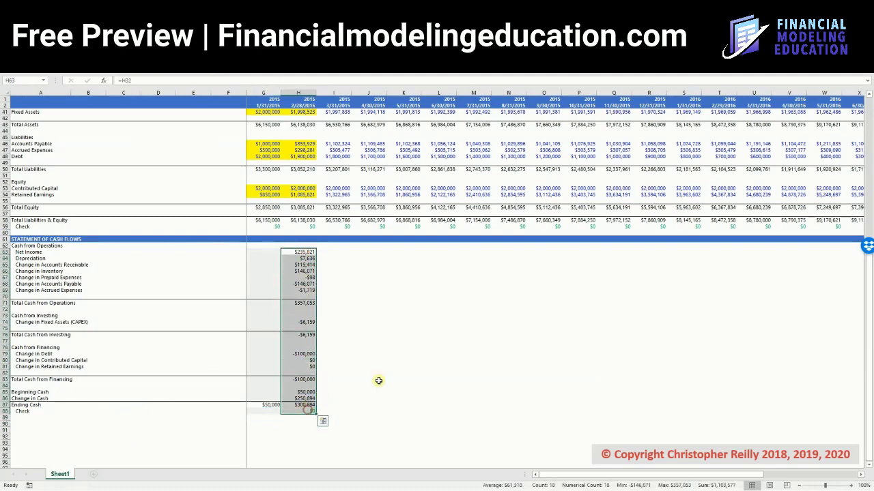
- Fill the cash flow column right across all months with Ctrl+R and confirm the checks show $0
{"action": "scroll", "scroll_direction": "down", "scroll_amount": 3}
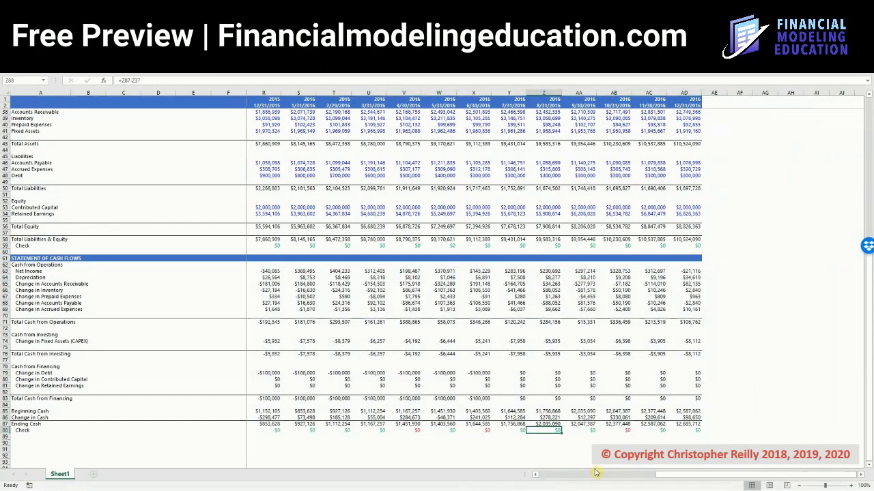
{"action": "left_click", "coordinate": [303, 424]}
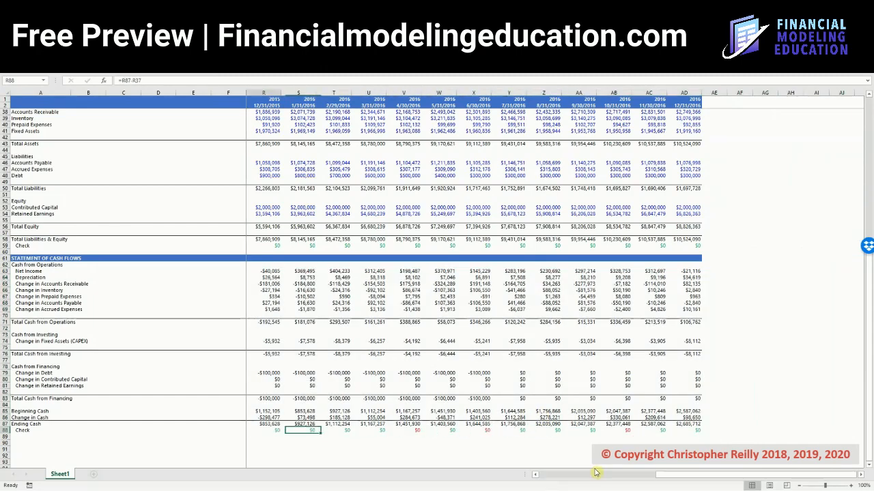
{"action": "scroll", "scroll_direction": "left", "scroll_amount": 3}
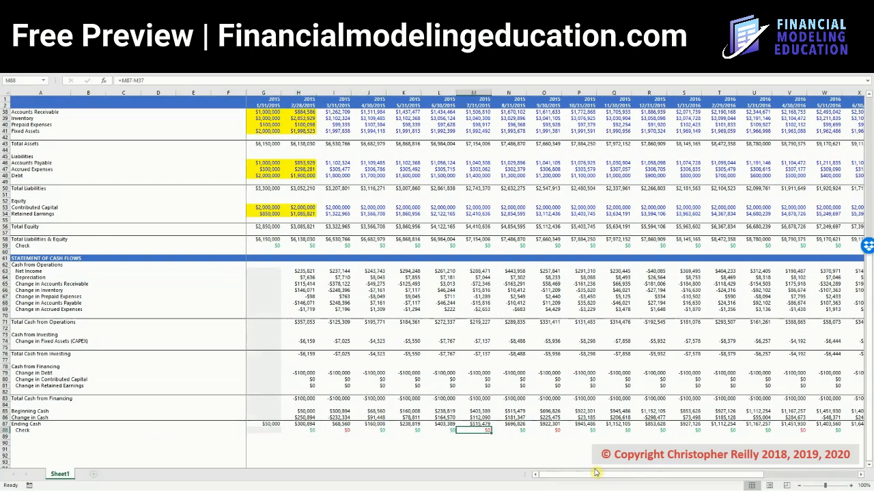
{"action": "left_click", "coordinate": [341, 430]}
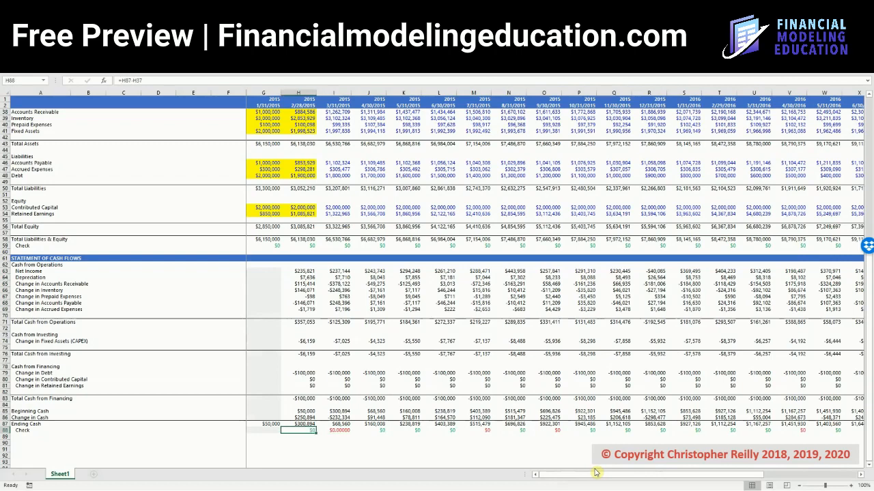
- Wrap the first month's Check formula in ROUND(...,2) so it reads $0
{"action": "double_click", "coordinate": [298, 432]}
{"action": "type", "text": "ROUND("}
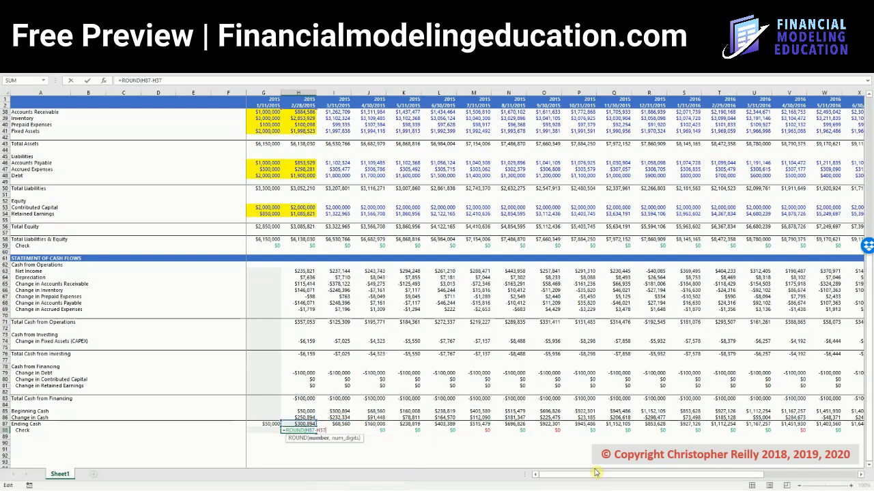
{"action": "type", "text": ",2)"}
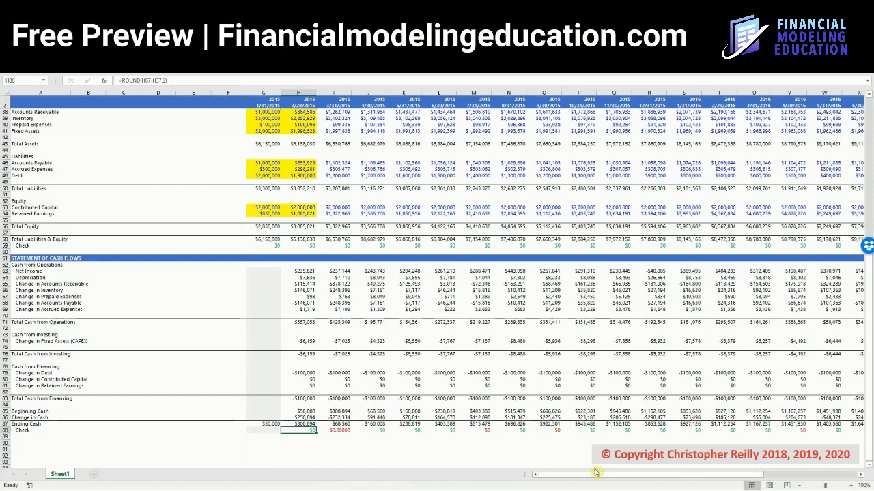
{"action": "scroll", "scroll_direction": "right", "scroll_amount": 3}
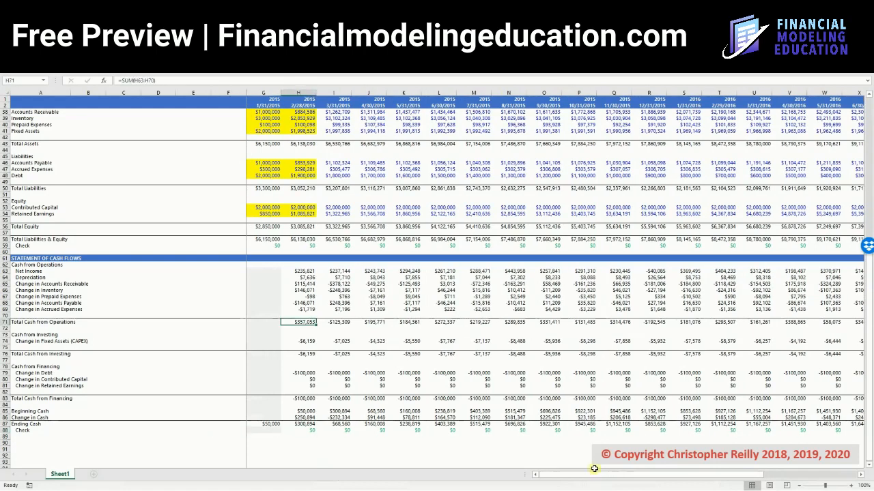
- Copy the first month's rounded Check formula across all month columns so each reads $0
{"action": "left_click", "coordinate": [297, 429]}
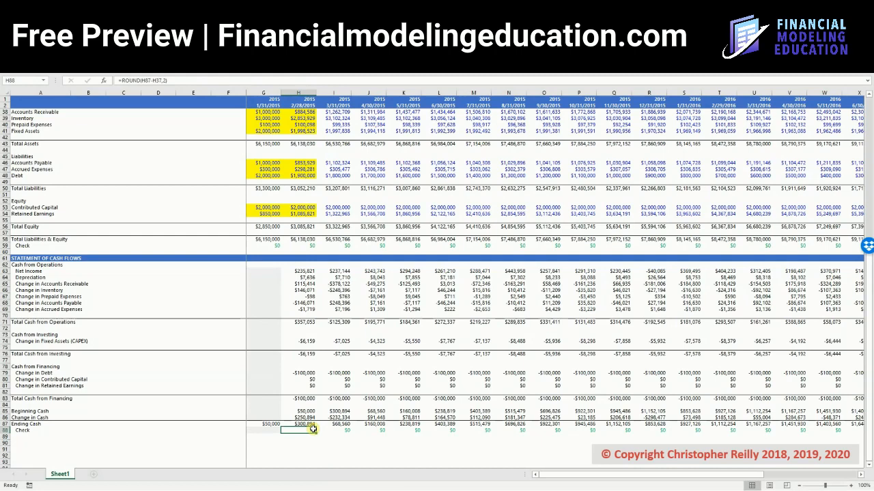
{"action": "left_click", "coordinate": [303, 322]}
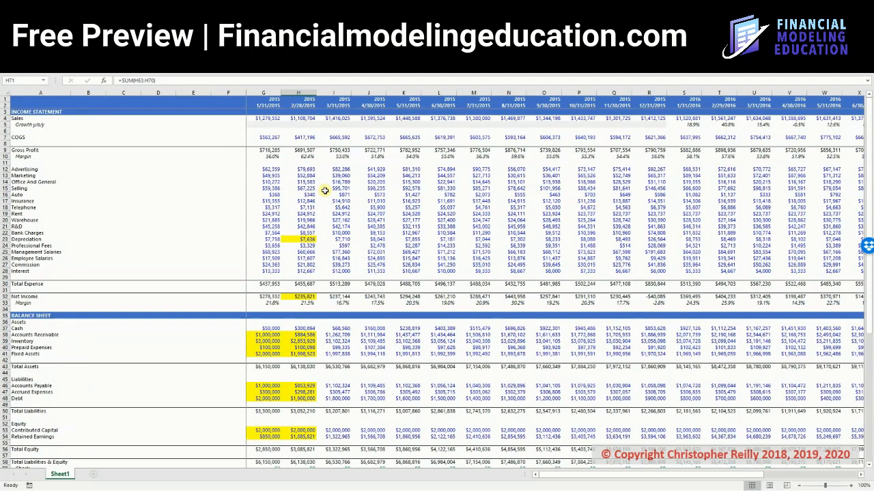
{"action": "scroll", "scroll_direction": "down", "scroll_amount": 3}
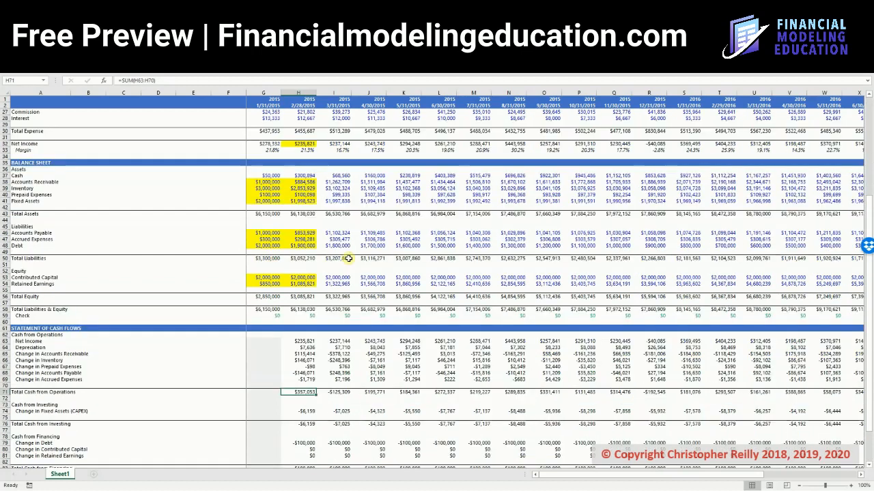